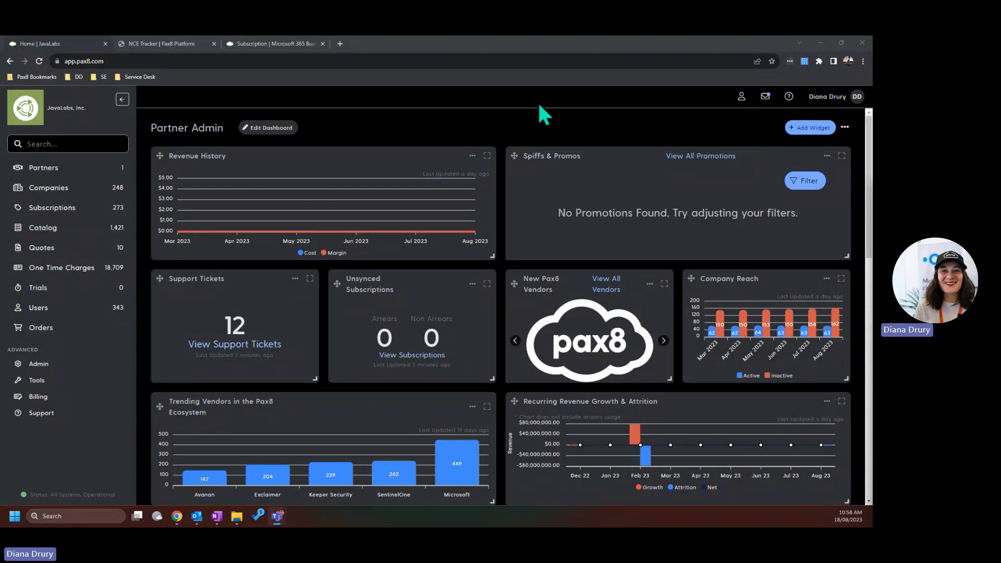
Go to the partner Tools page from the Advanced section of the sidebar
left_click(664, 340)
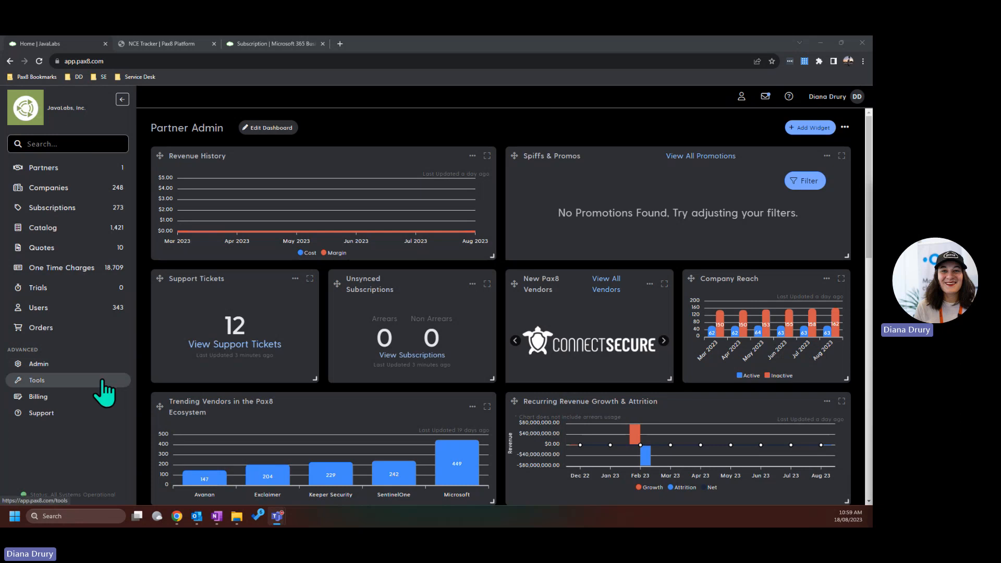
left_click(36, 380)
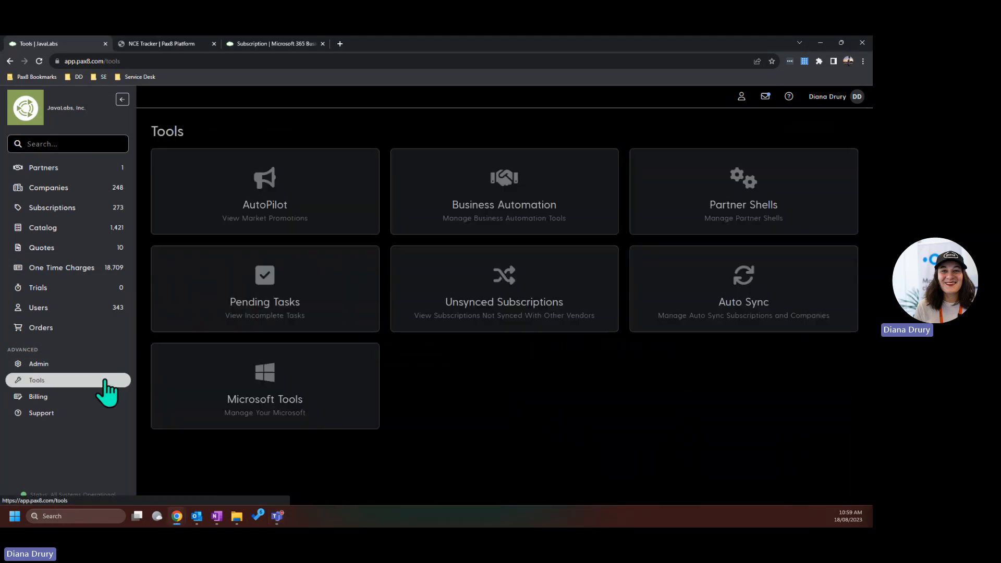
Launch Microsoft Tools to reach the NCE Tracker renewals list
left_click(264, 386)
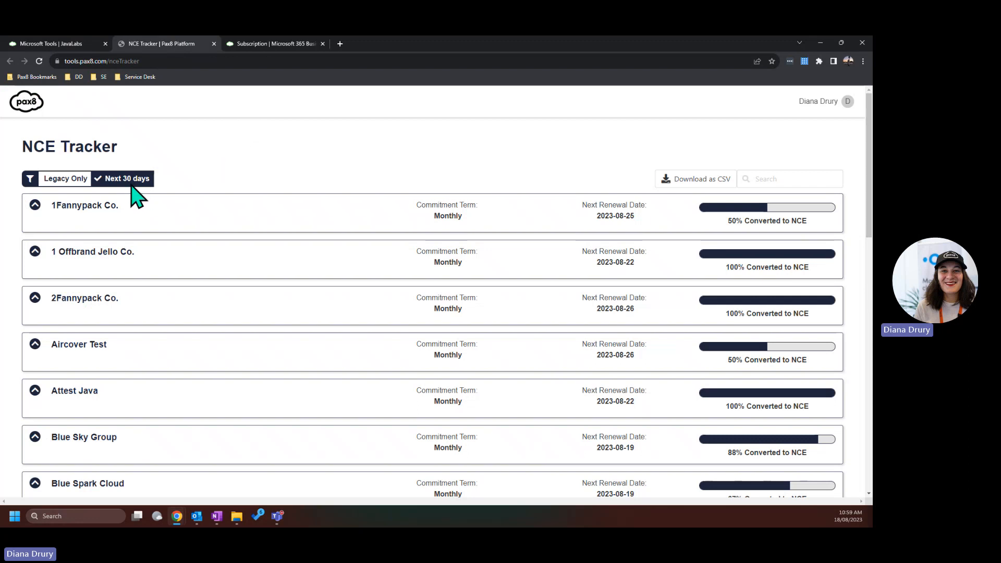
mouse_move(641, 229)
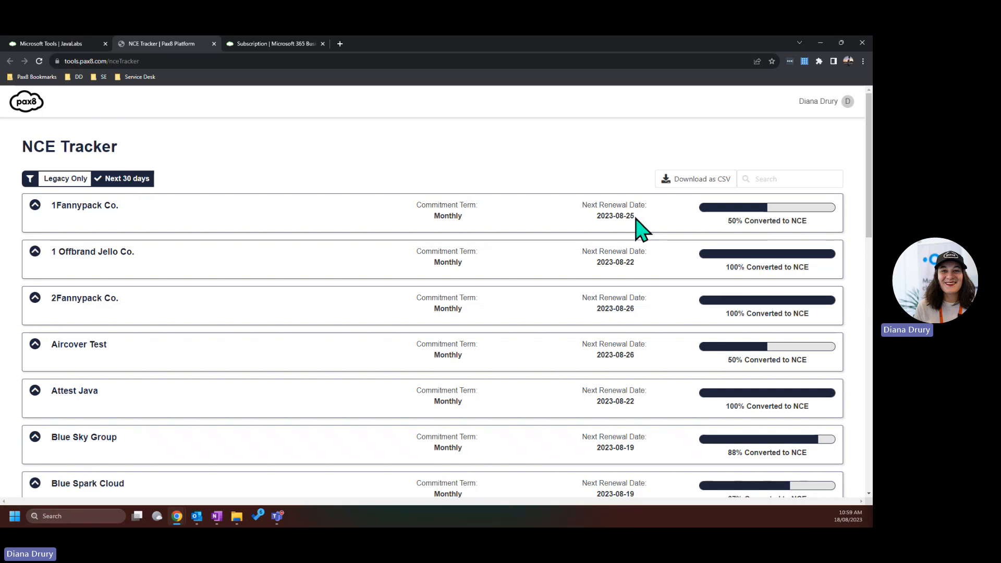
double_click(616, 216)
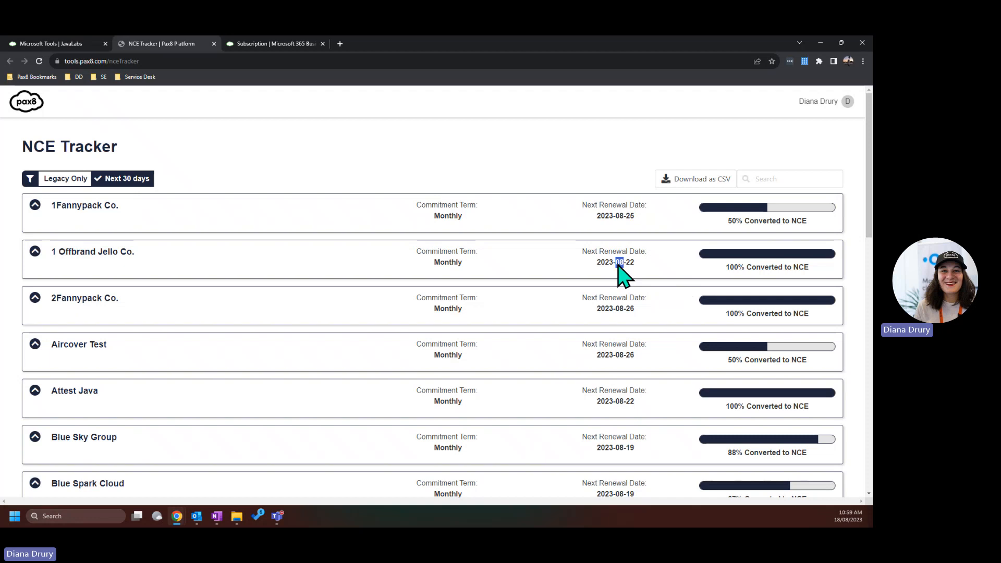
mouse_move(610, 166)
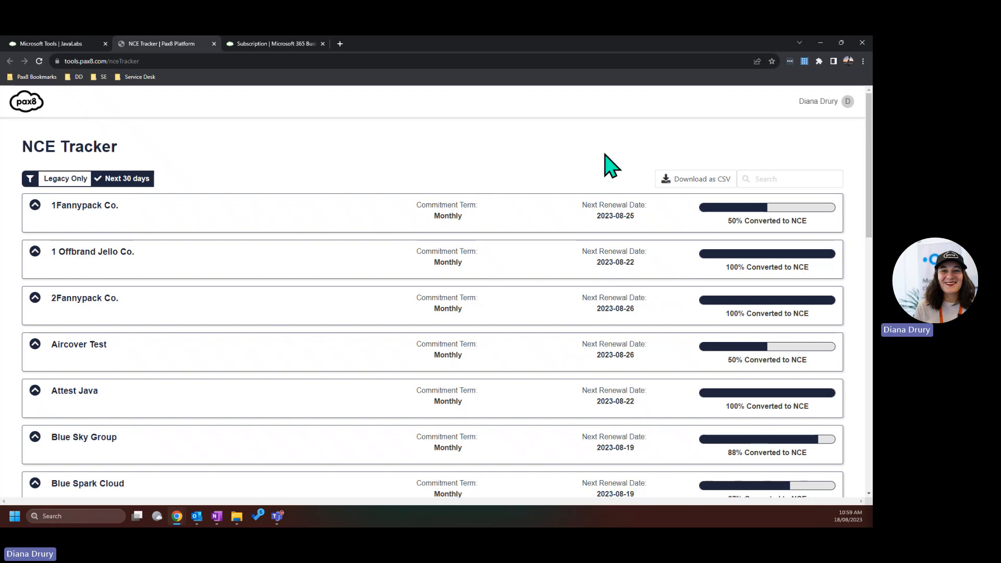
mouse_move(157, 192)
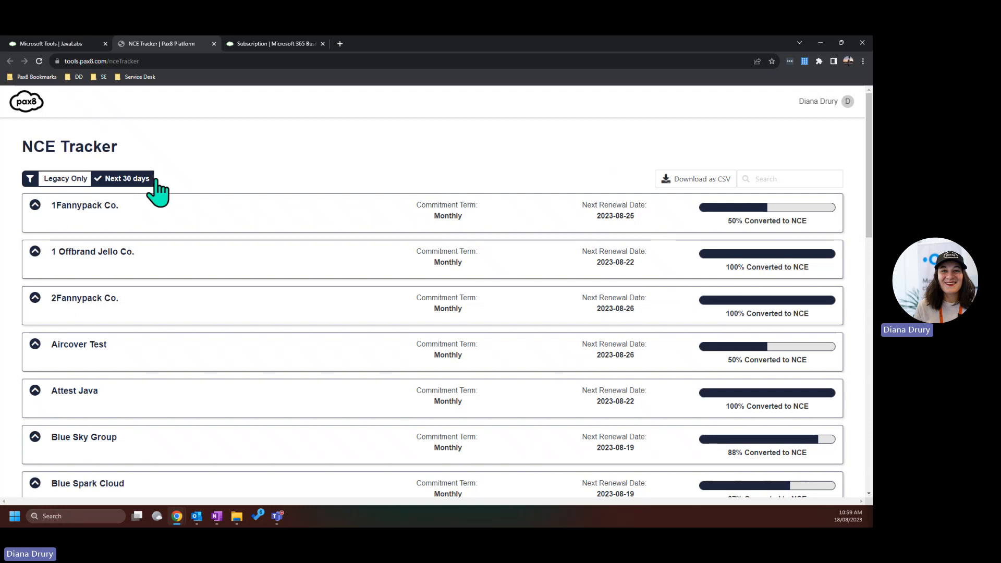
mouse_move(362, 151)
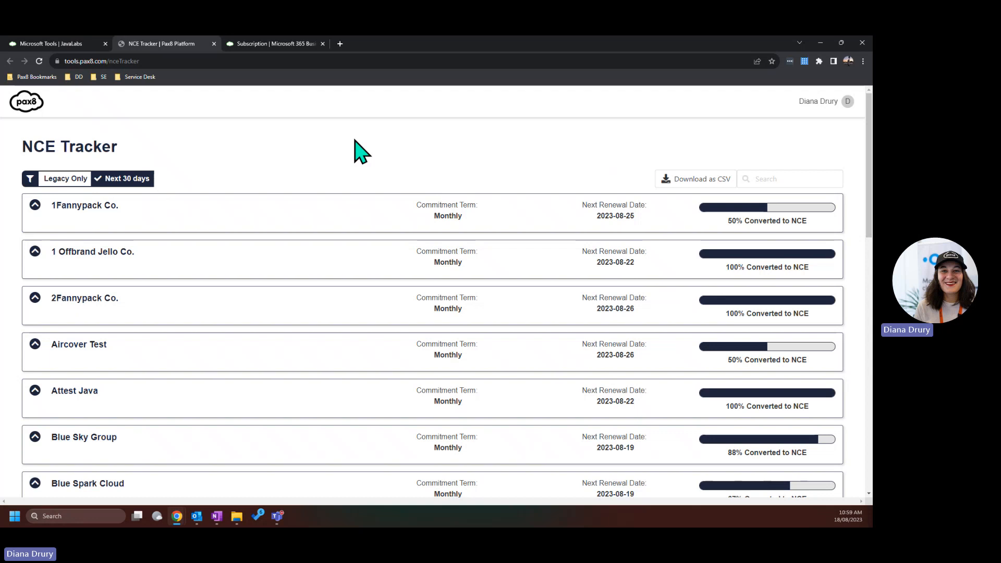
mouse_move(489, 127)
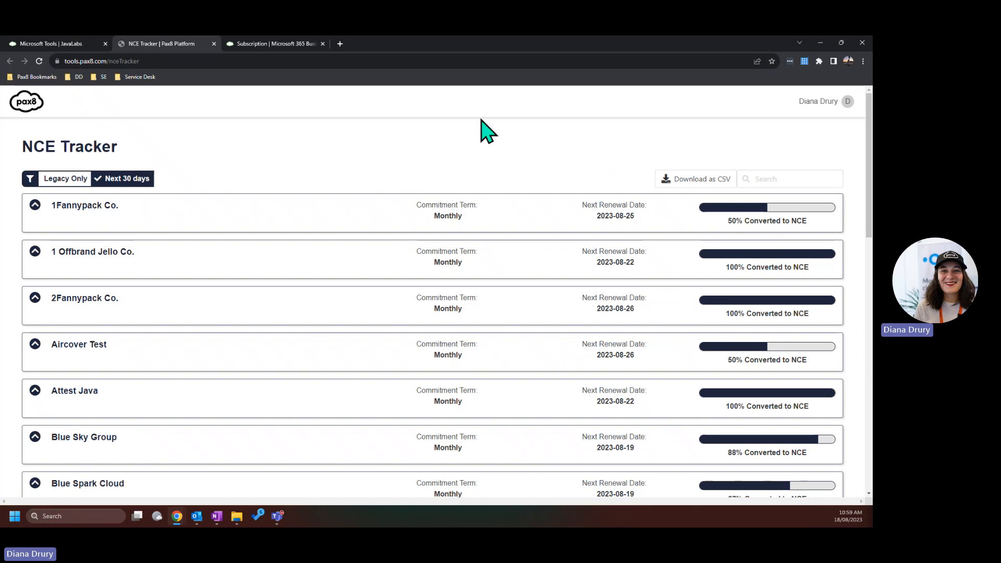
mouse_move(629, 235)
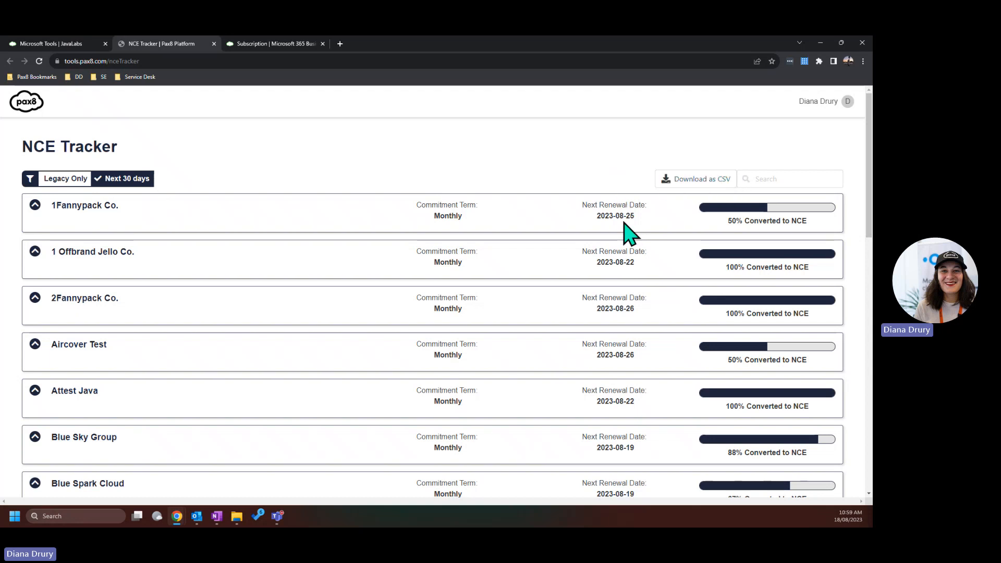
double_click(448, 216)
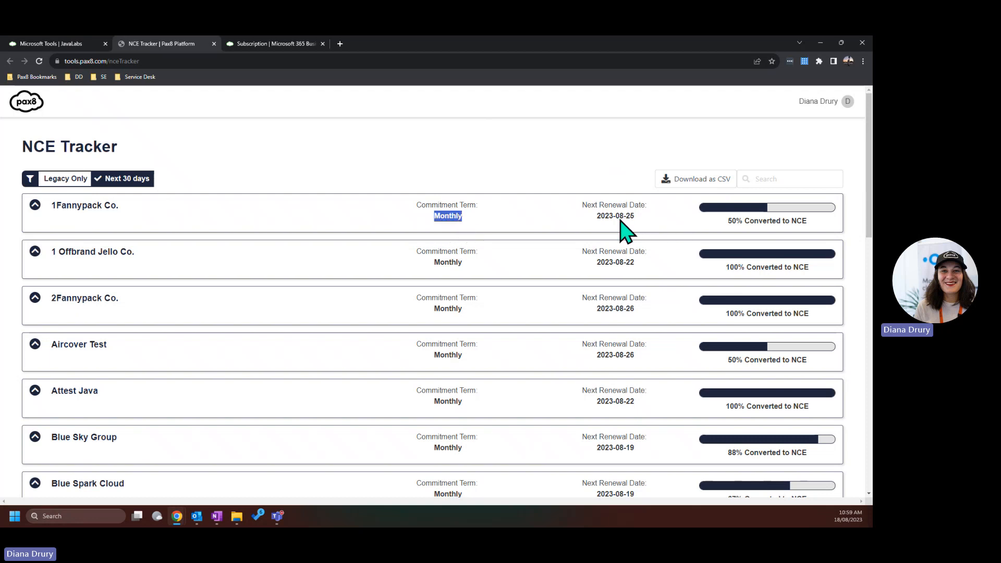
double_click(619, 216)
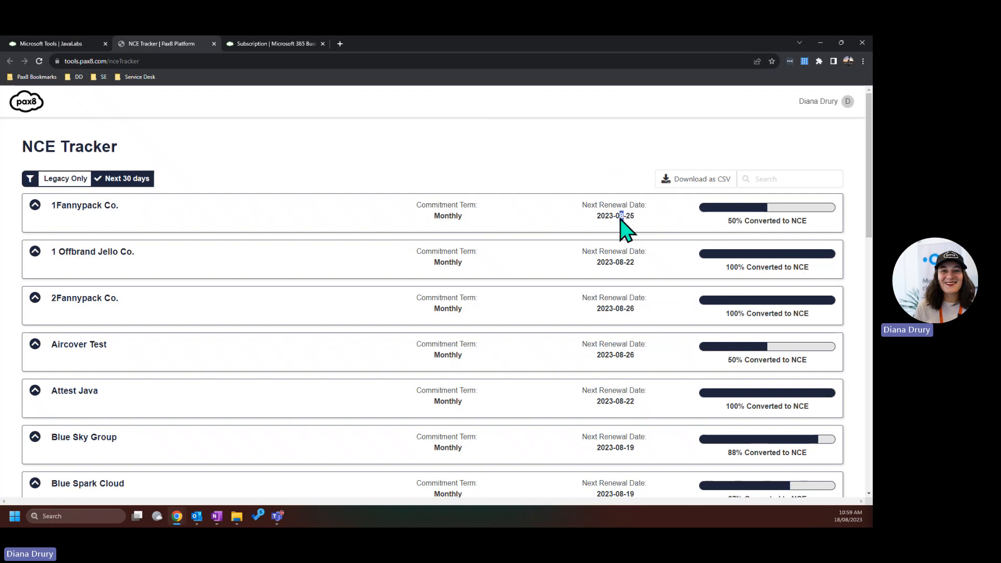
double_click(616, 216)
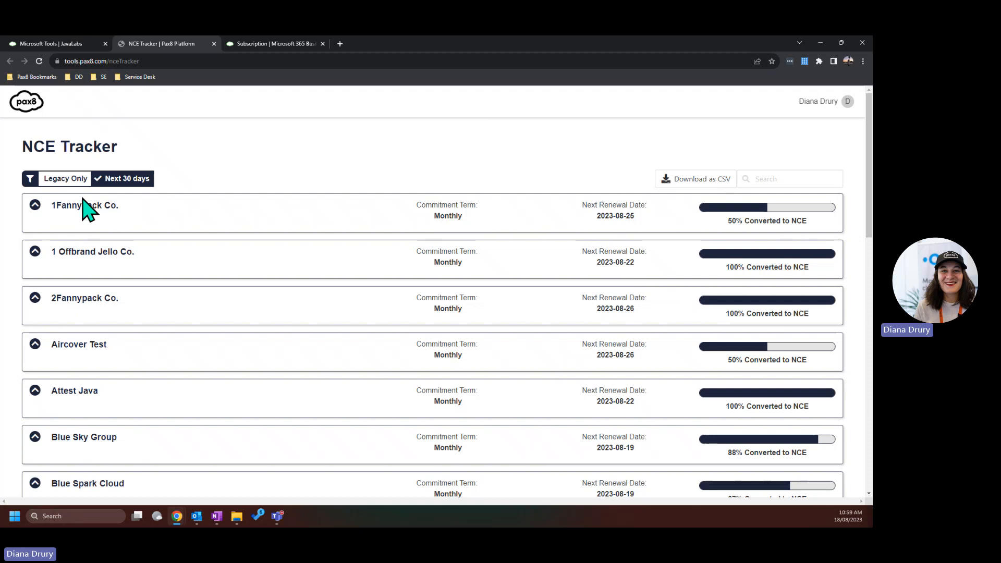
mouse_move(40, 239)
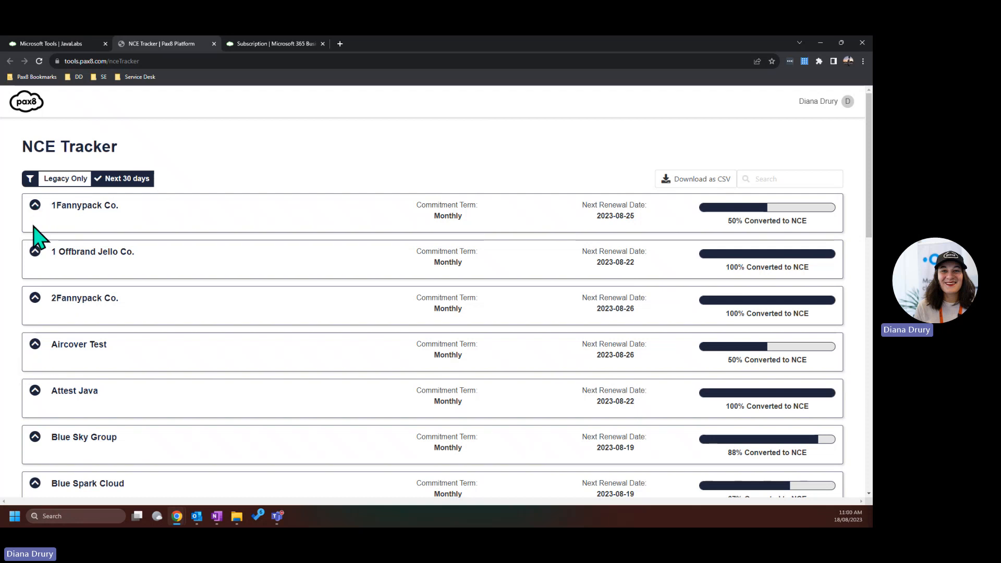
Expand 1Fannypack Co. to list its Office 365 E1, Microsoft 365 E3 and E5 subscriptions
left_click(36, 206)
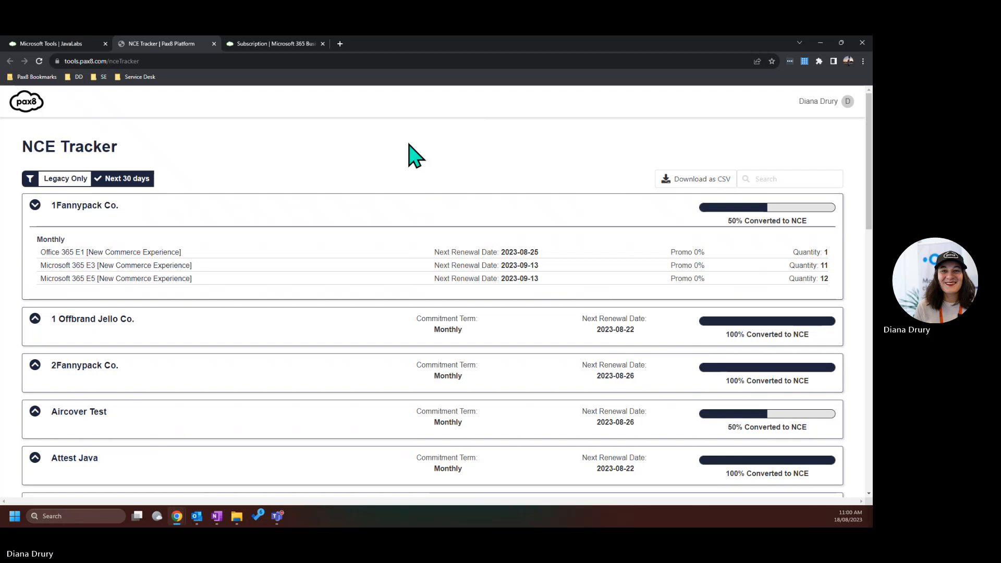
mouse_move(433, 171)
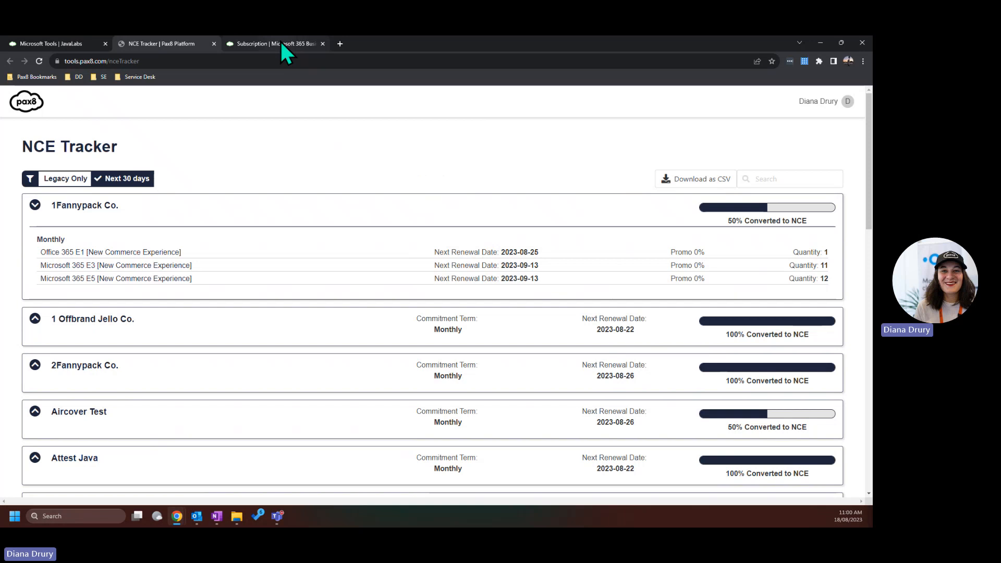
Bring up the Microsoft 365 Business Standard modify form showing quantity 4 and $20.00 retail
left_click(274, 44)
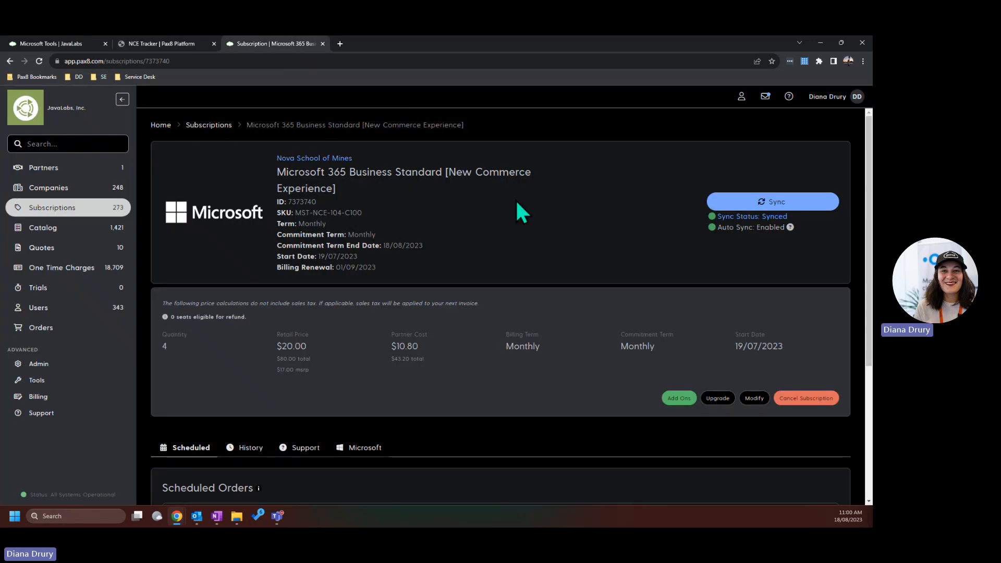
mouse_move(325, 385)
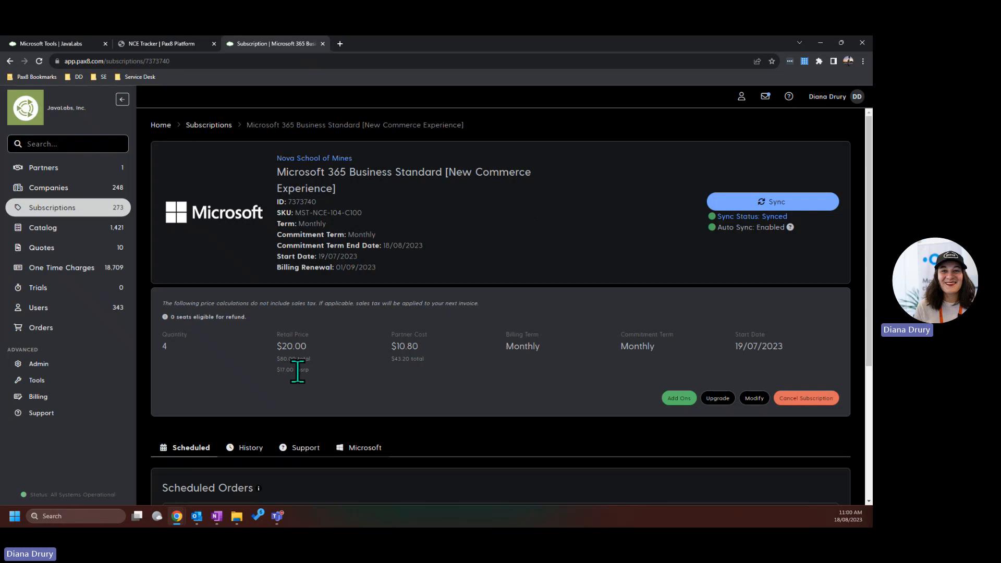
double_click(302, 369)
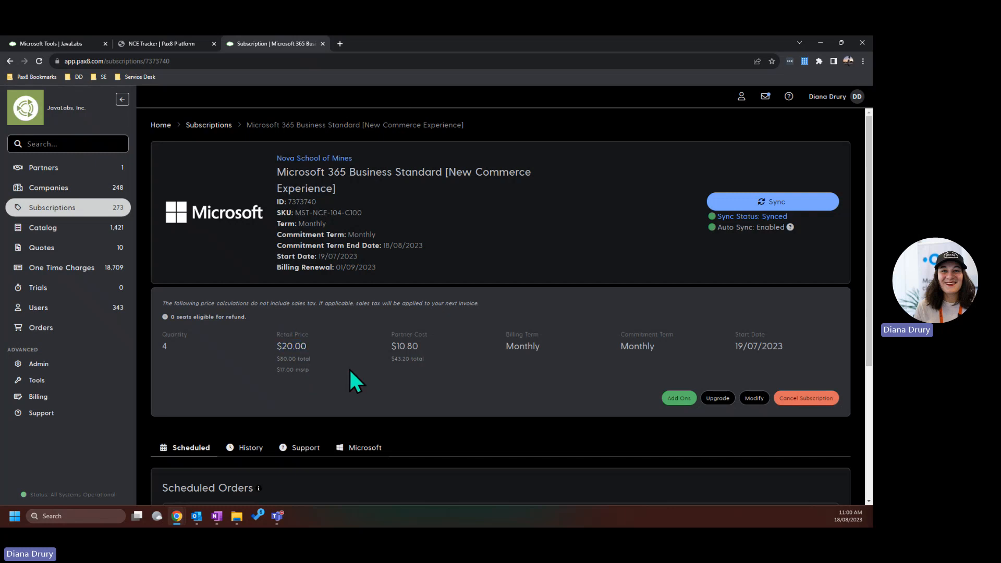
mouse_move(363, 373)
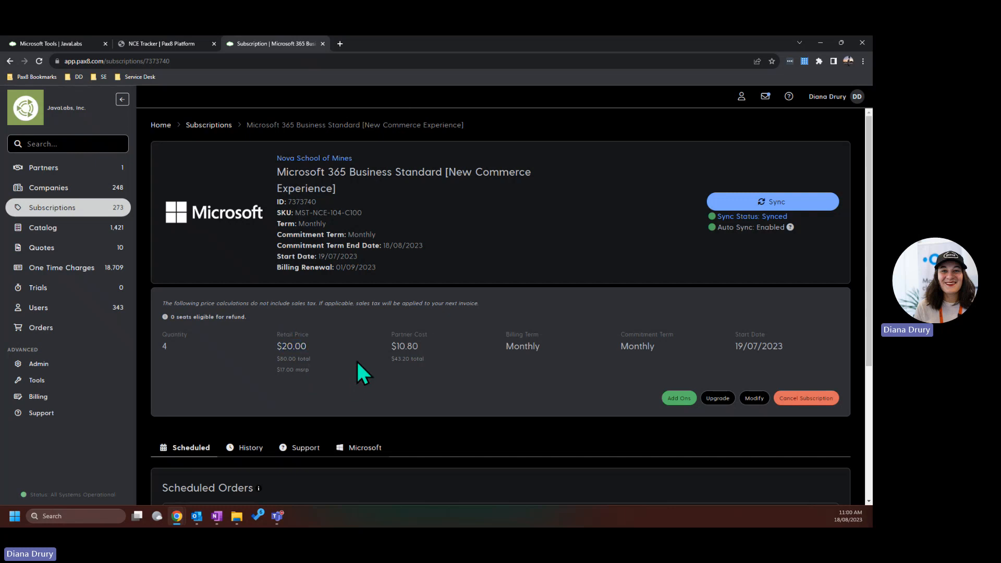
left_click(753, 397)
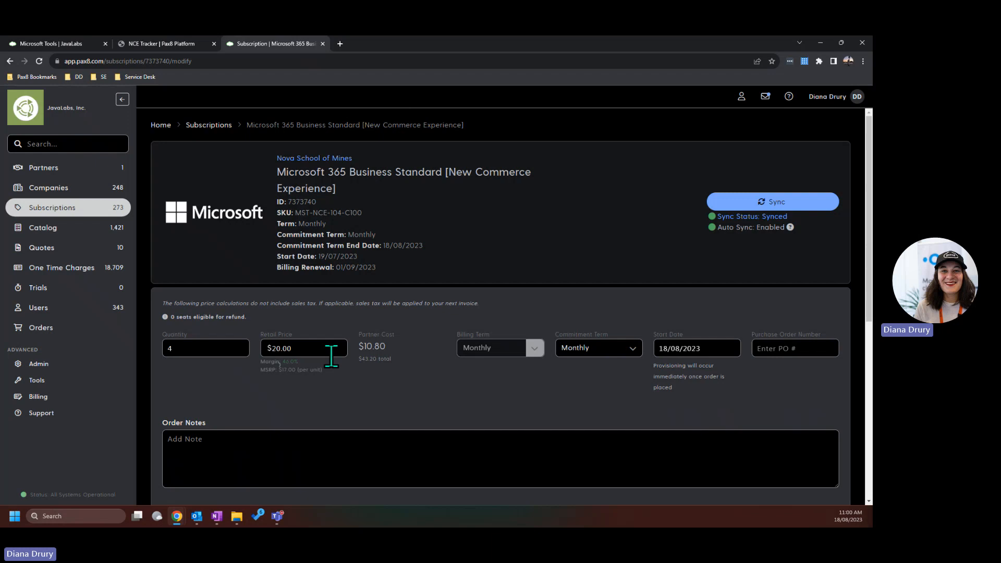
left_click(303, 349)
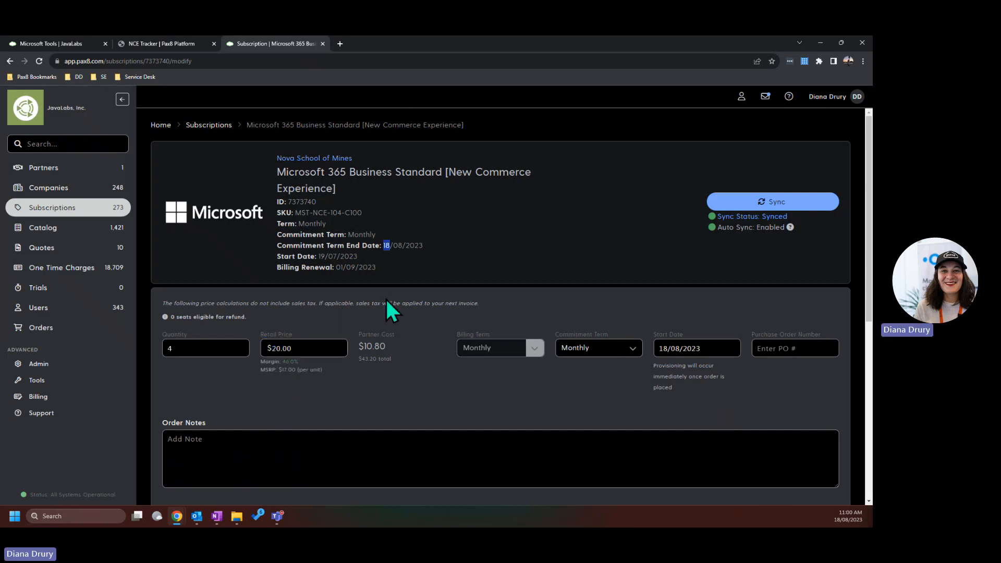
double_click(287, 369)
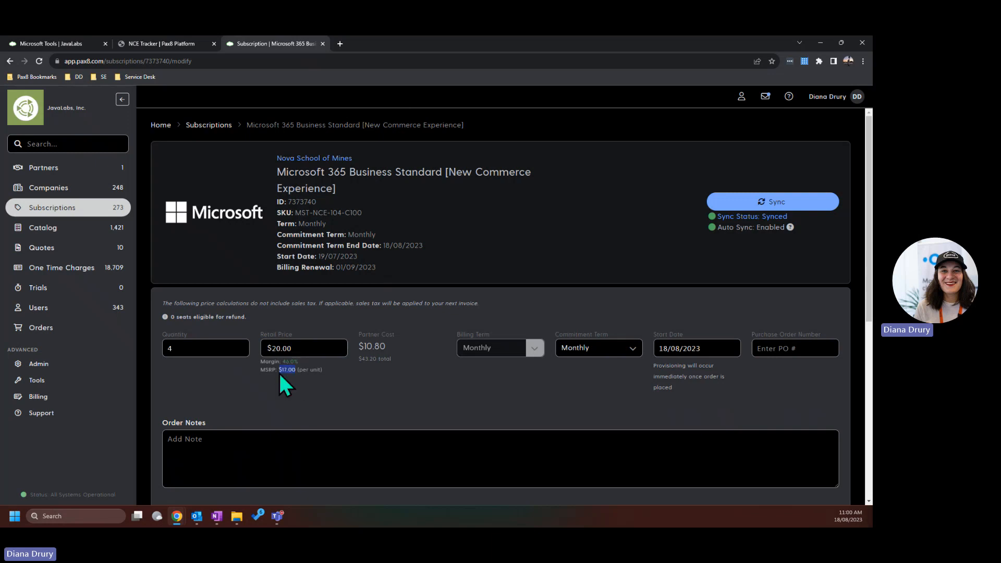
mouse_move(315, 388)
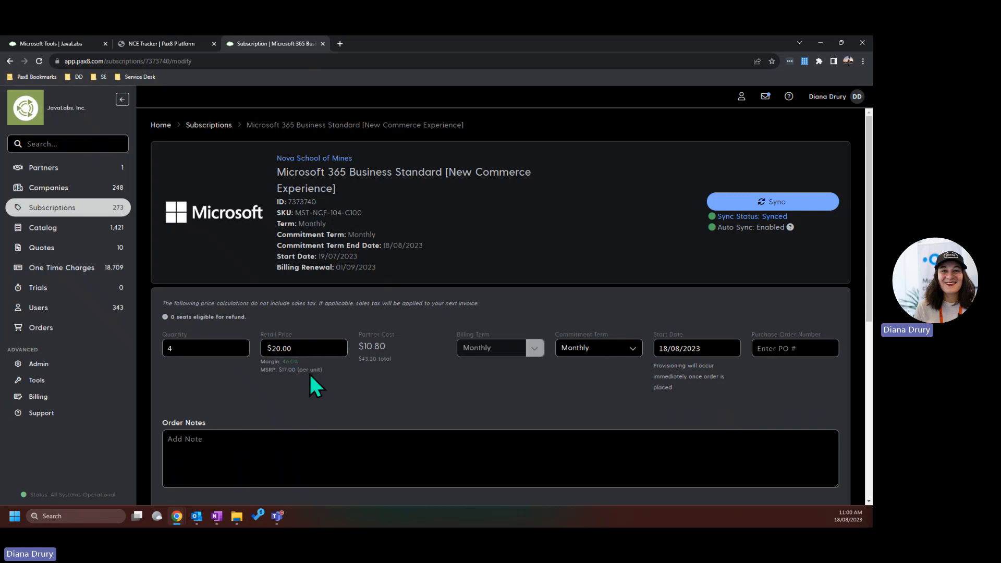
left_click(304, 349)
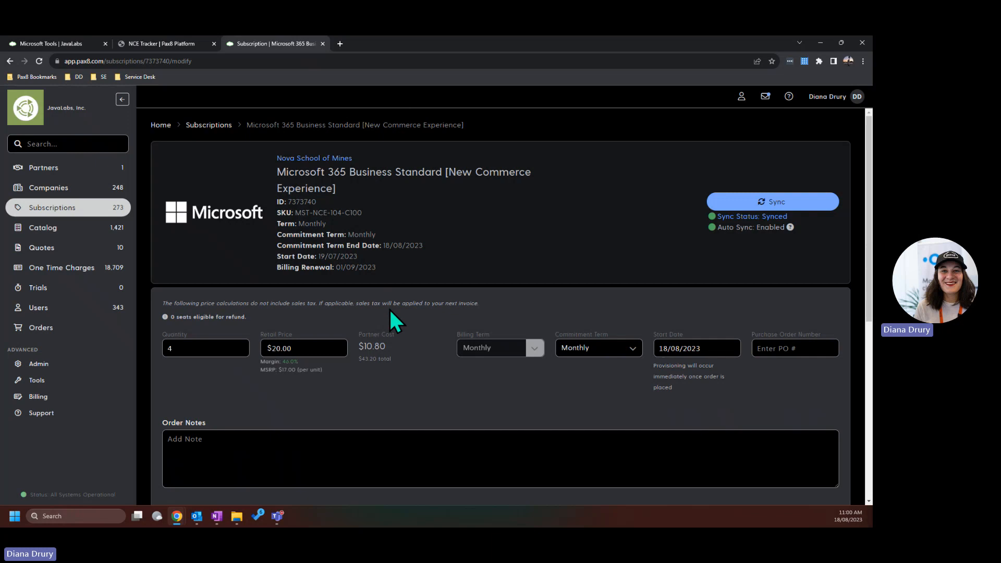
scroll("down", 3)
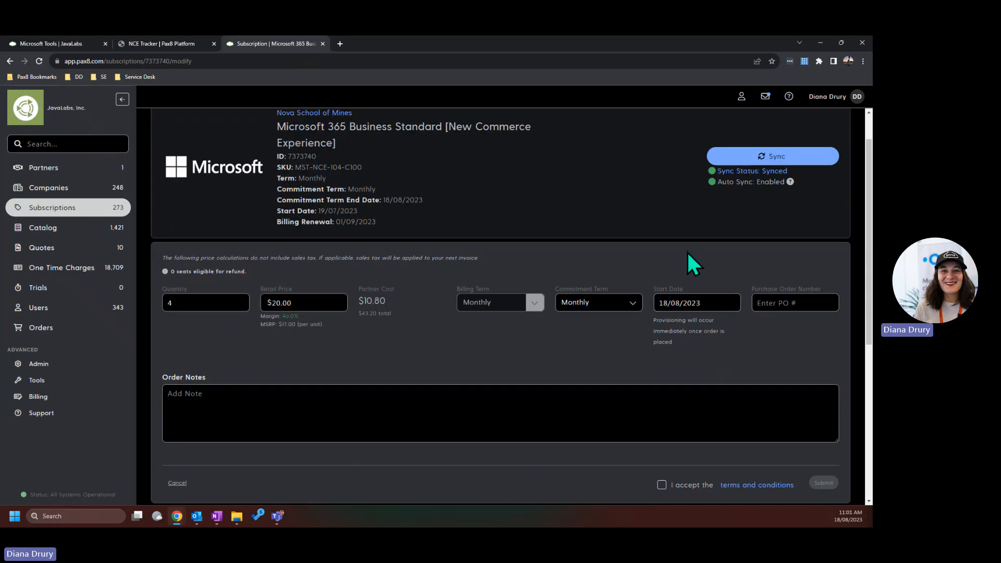
scroll("down", 3)
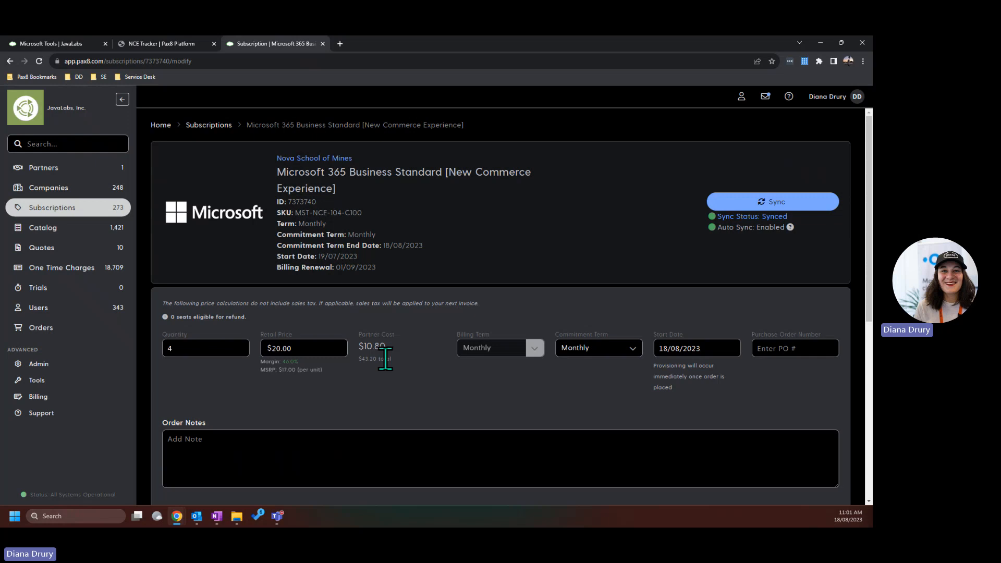
mouse_move(400, 394)
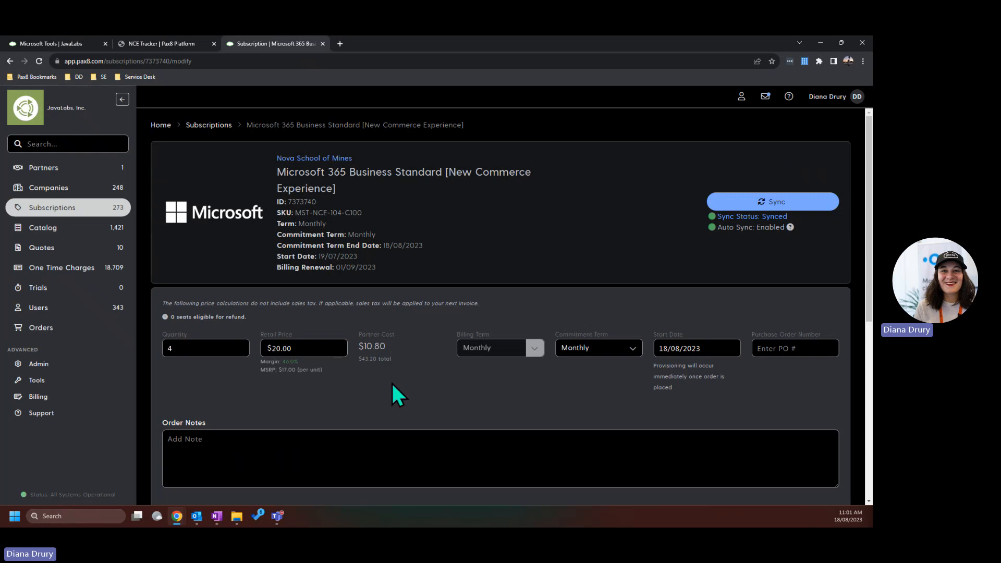
scroll("down", 3)
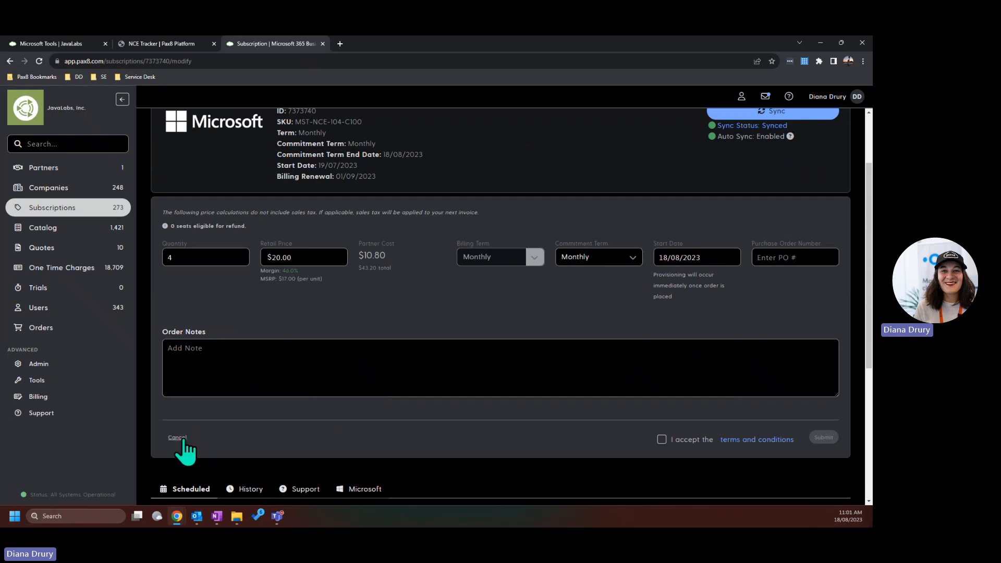
Cancel the modify form, returning to the unchanged subscription summary
left_click(178, 437)
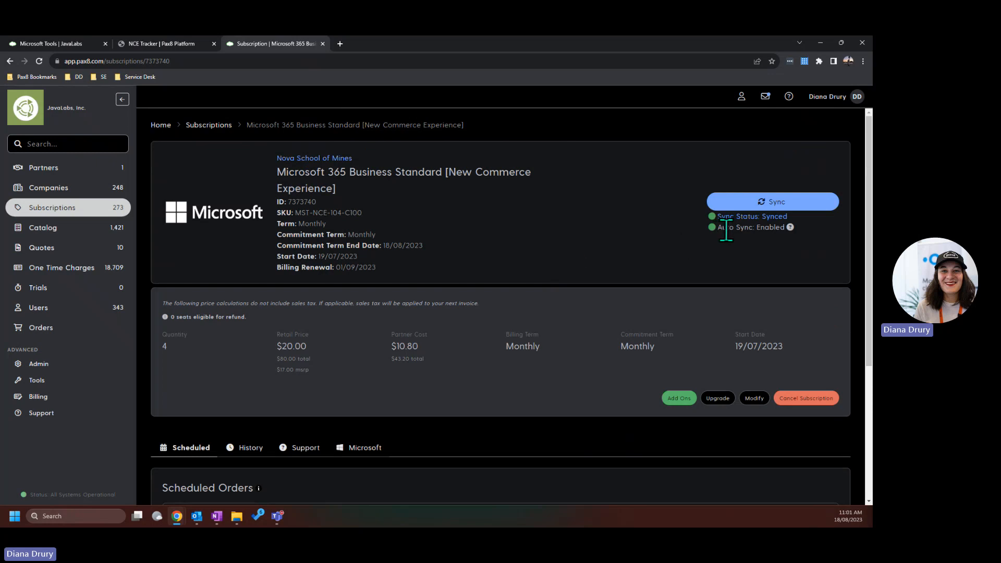
mouse_move(572, 256)
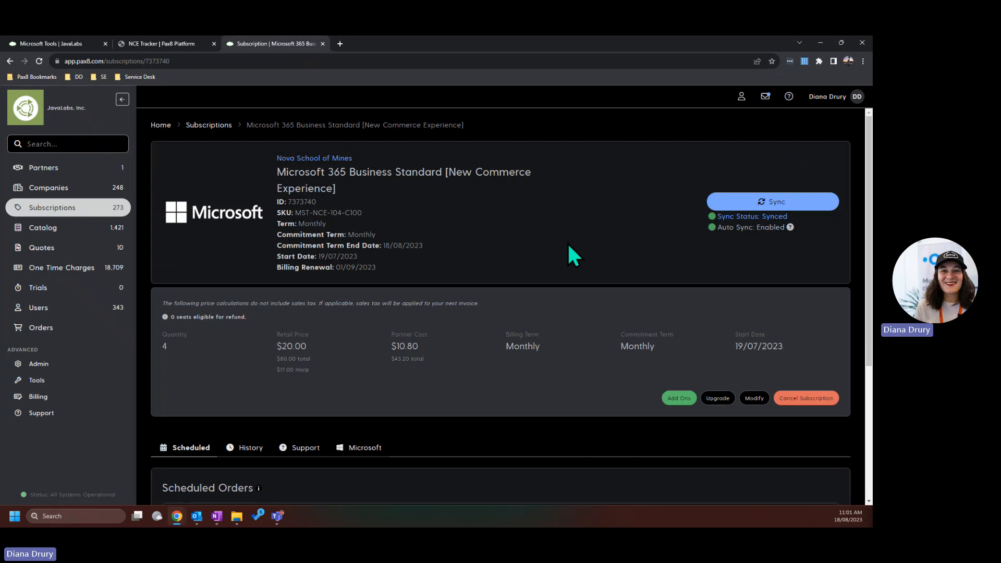
left_click(772, 202)
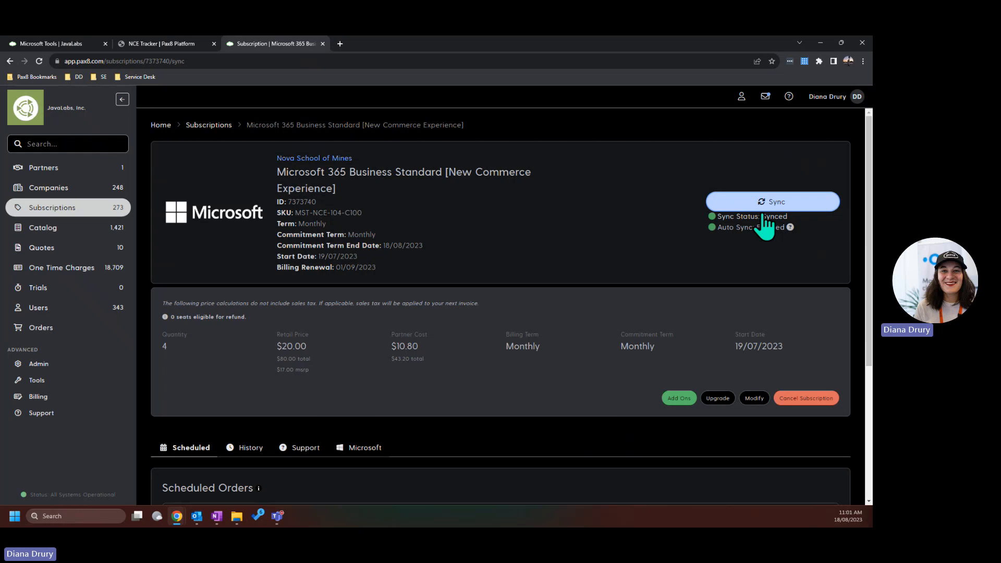
Start a PSA sync using the ConnectWise connection, reaching the Monthly SaaS agreement step
left_click(772, 201)
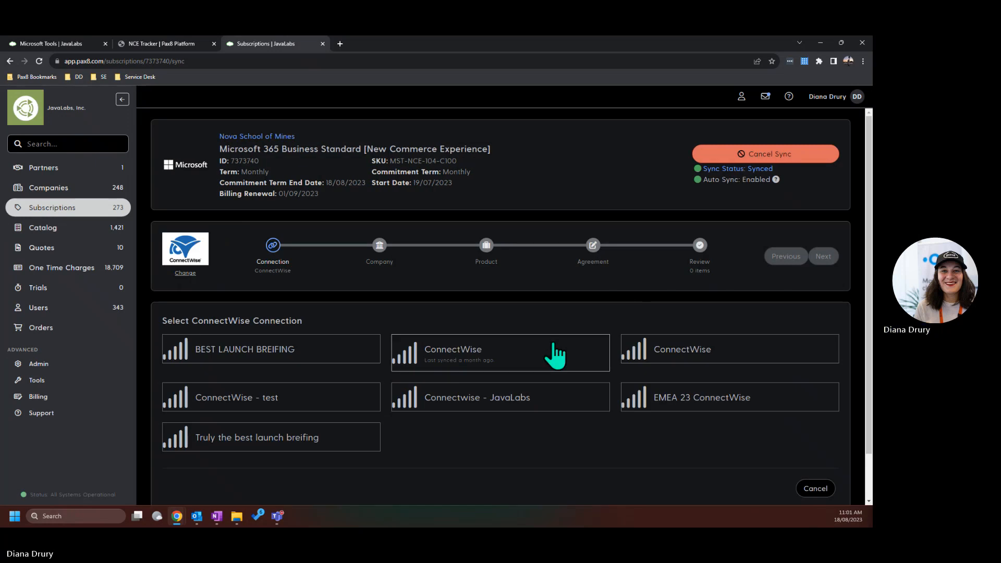
left_click(500, 354)
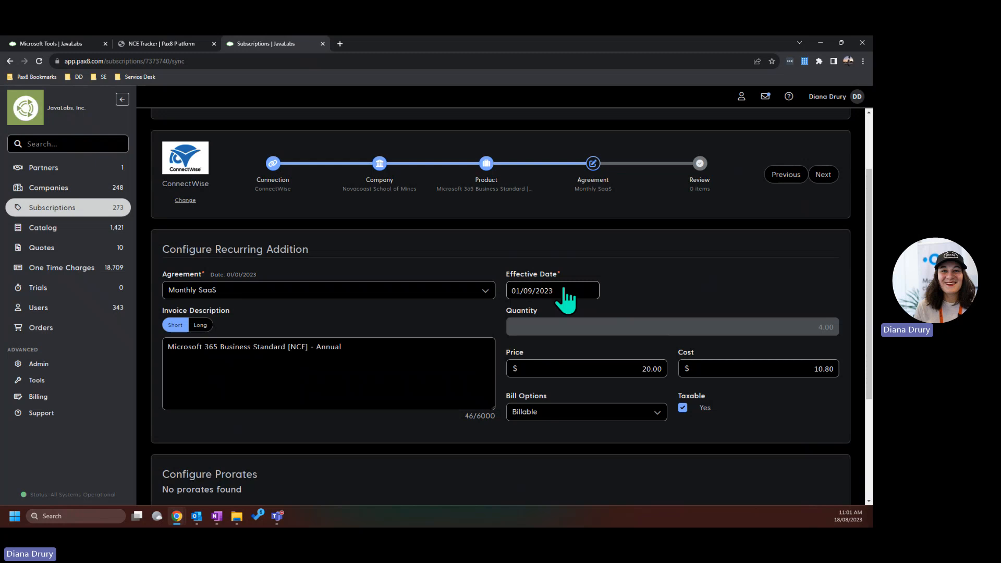
Review the recurring addition settings, then return to the NCE Tracker renewals list
scroll("down", 3)
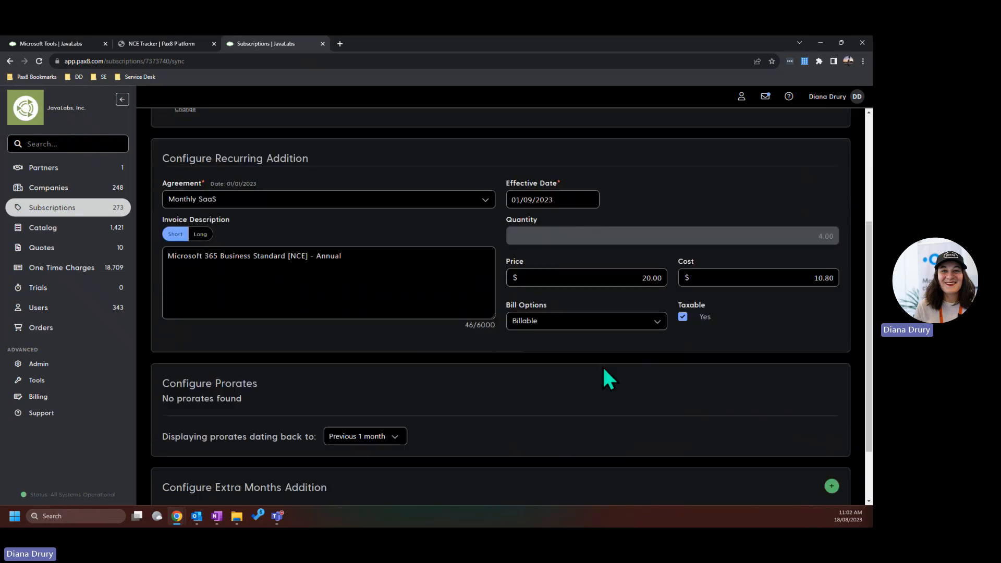
mouse_move(597, 383)
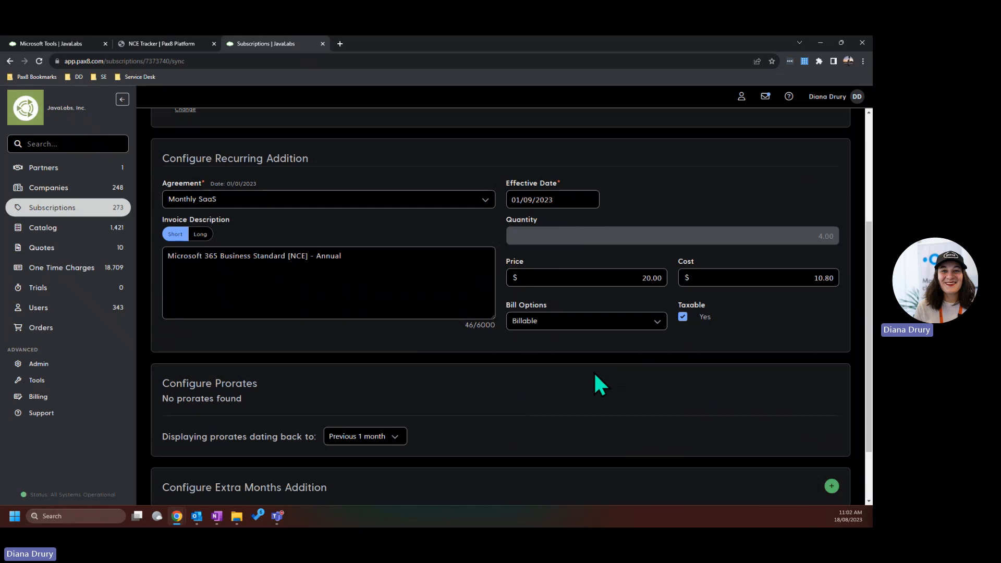
mouse_move(709, 214)
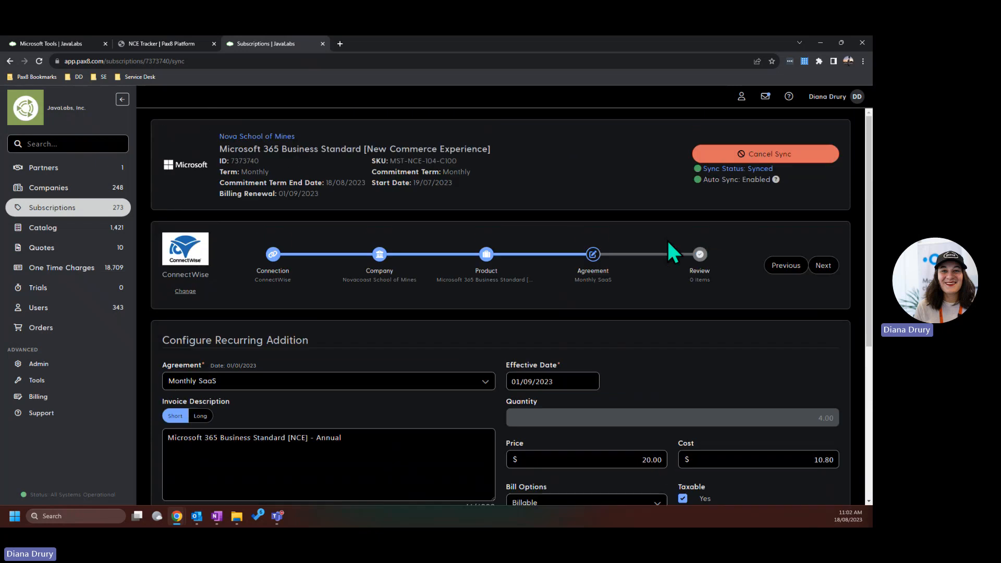
scroll("down", 3)
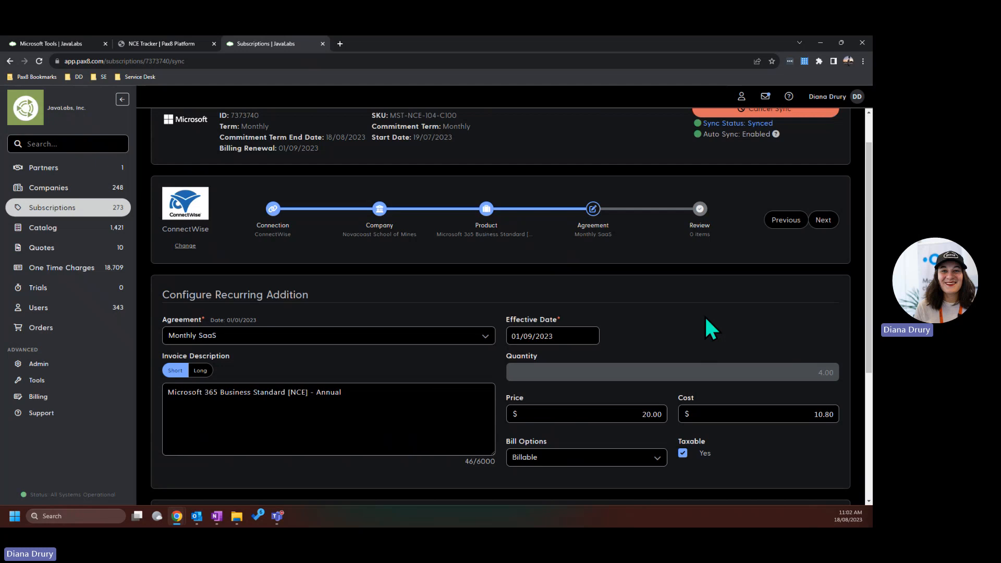
mouse_move(307, 117)
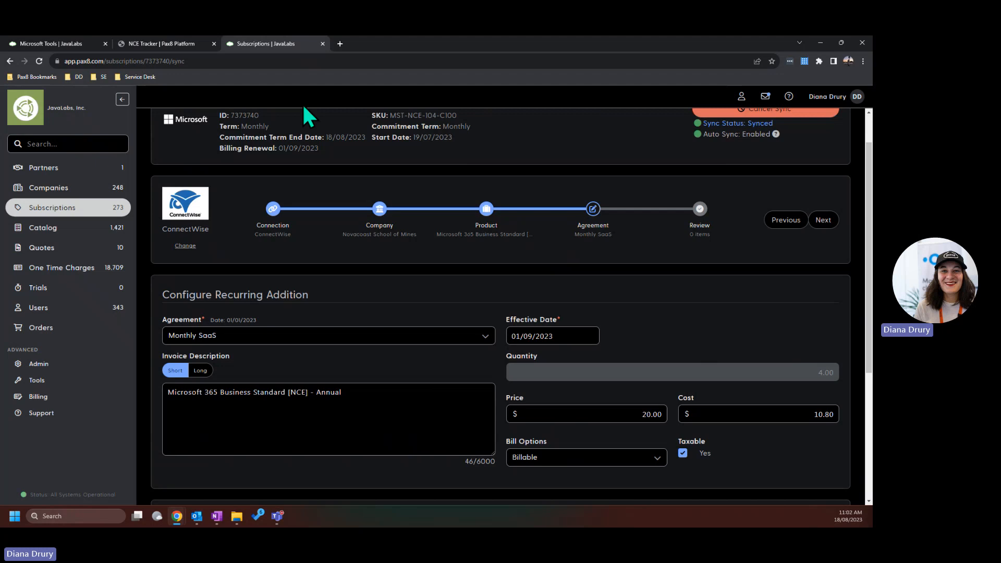
left_click(163, 44)
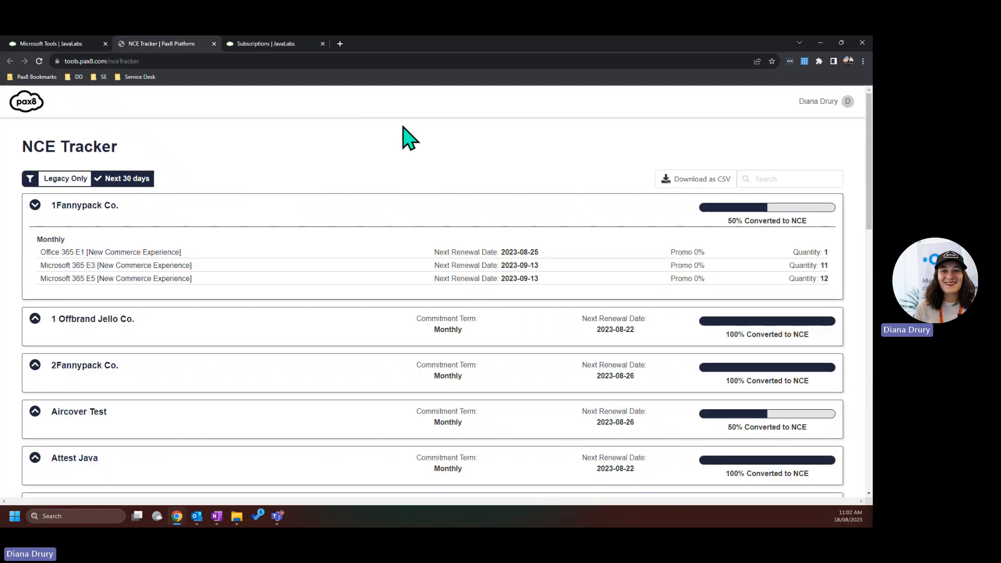
mouse_move(539, 288)
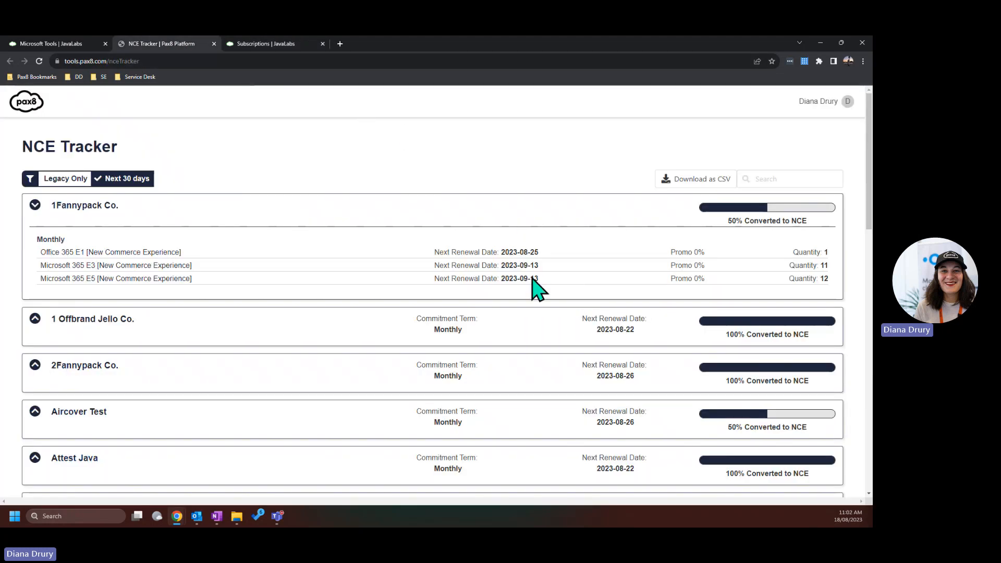